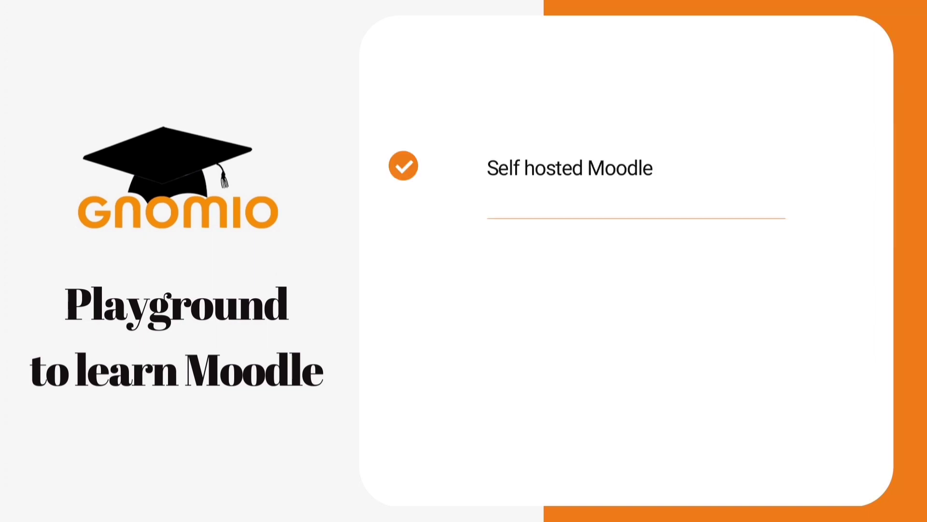
# Search Google for Gnomio and open the gnomio.com free Moodle hosting result.
pyautogui.write('is advisable in institutions')
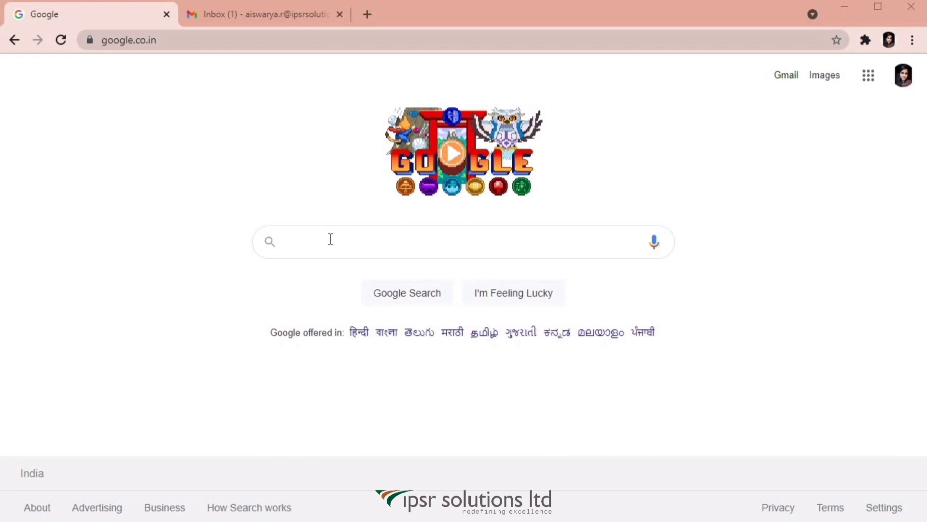
pyautogui.write('Gnomio')
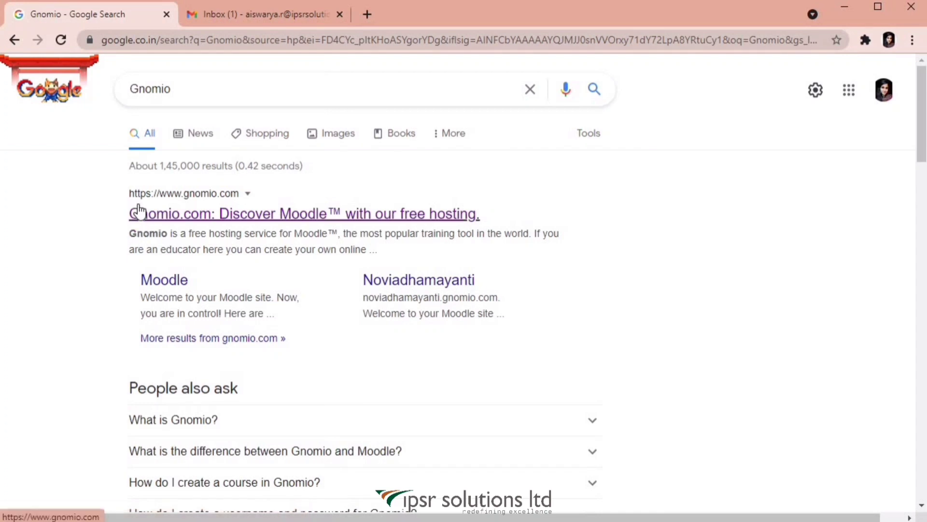
pyautogui.moveTo(204, 207)
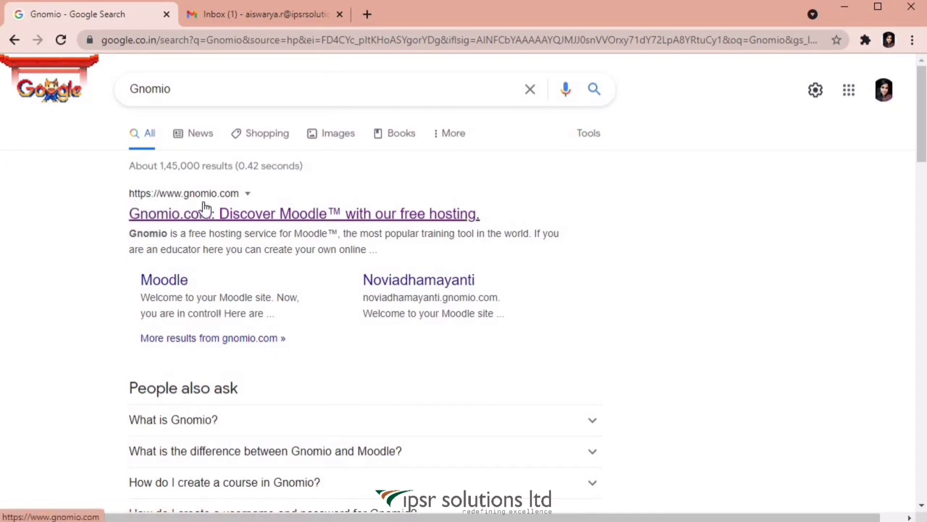
pyautogui.moveTo(258, 222)
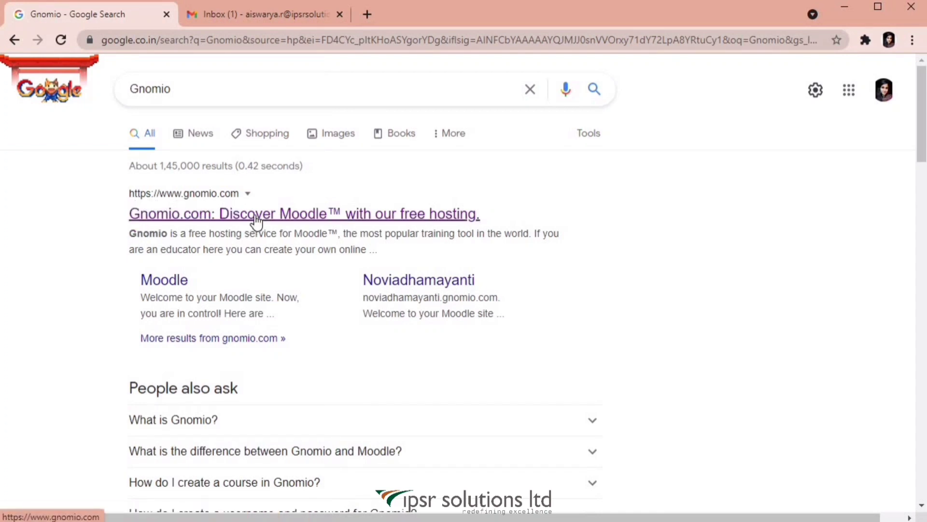
pyautogui.click(303, 213)
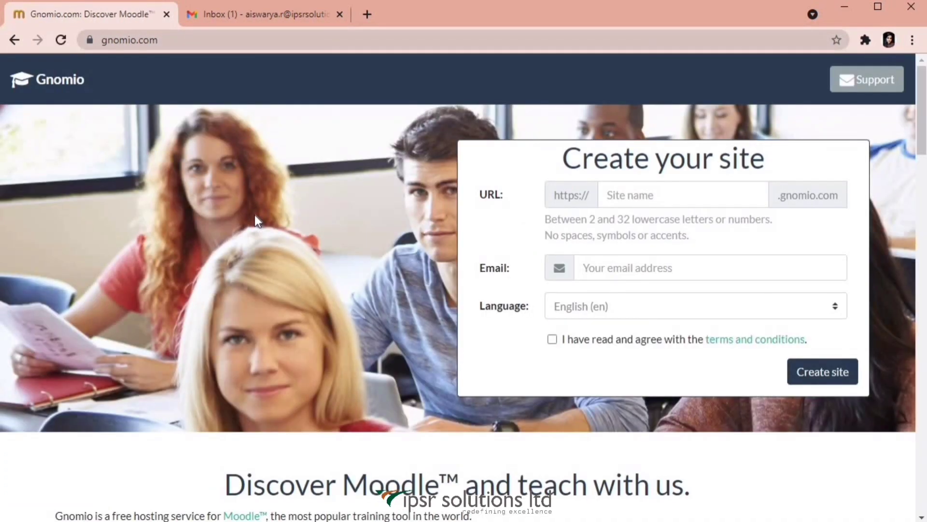
pyautogui.moveTo(879, 153)
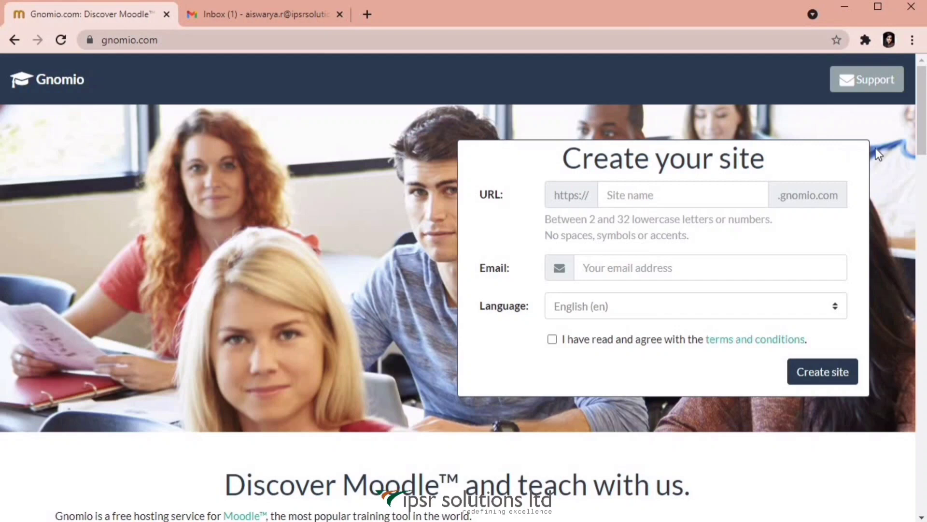
pyautogui.moveTo(434, 185)
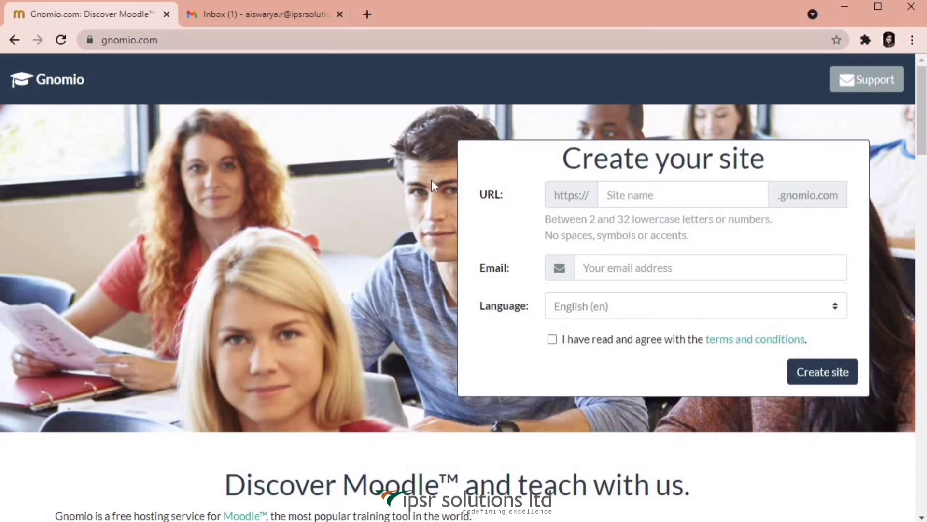
pyautogui.moveTo(912, 226)
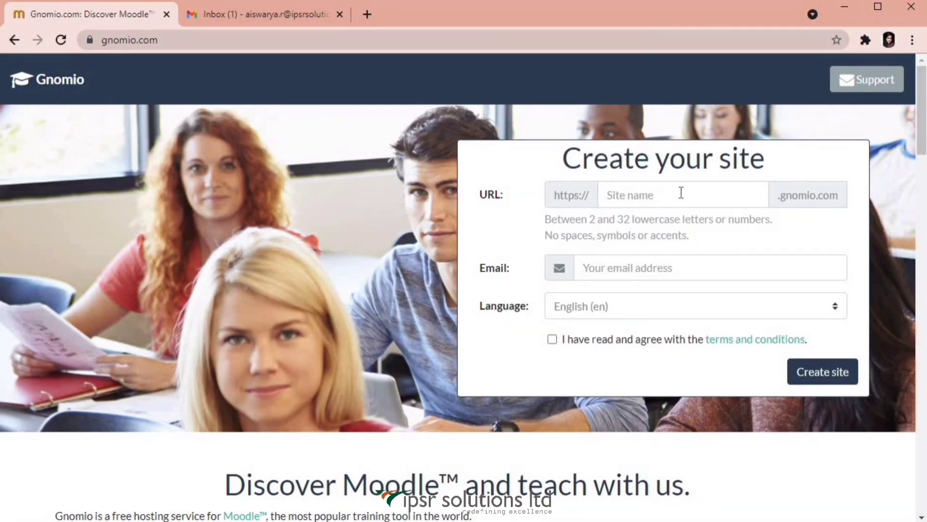
pyautogui.moveTo(614, 232)
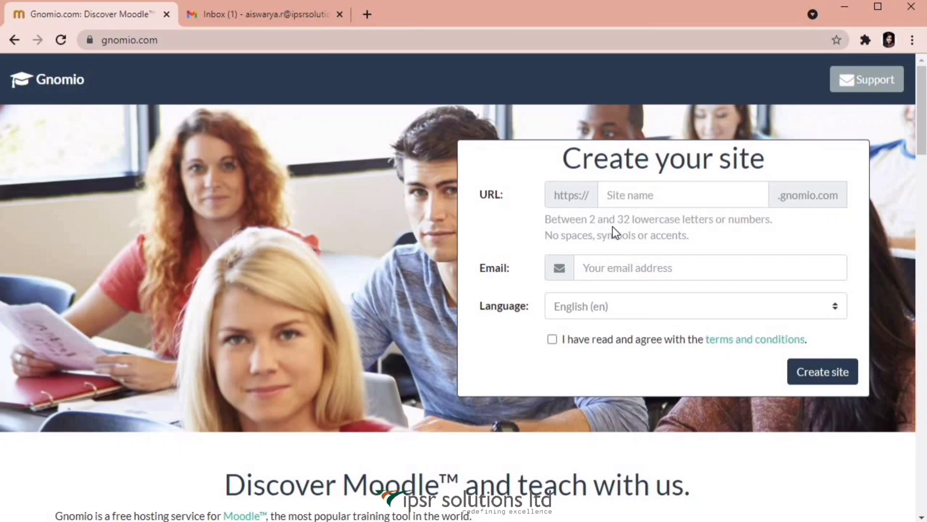
pyautogui.moveTo(751, 233)
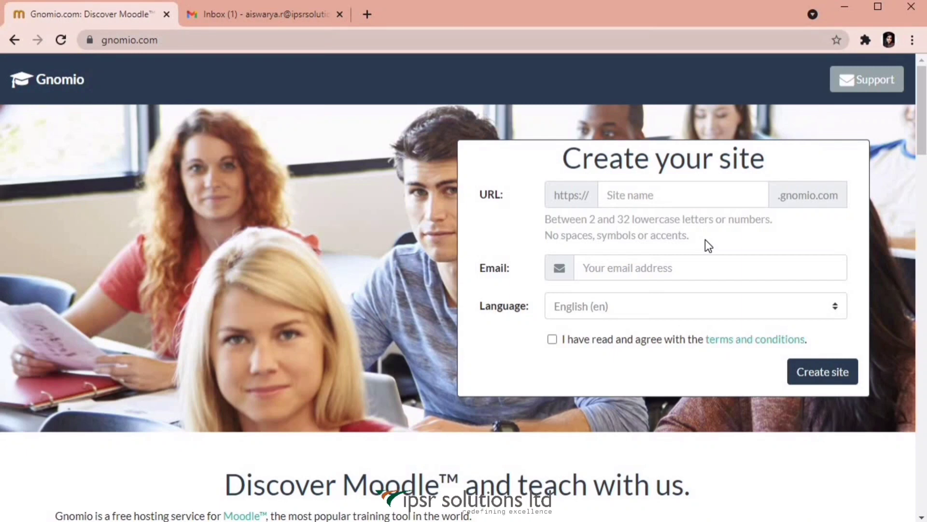
# Submit the Gnomio form for site 'ipsr' with email, English language and terms accepted.
pyautogui.click(680, 195)
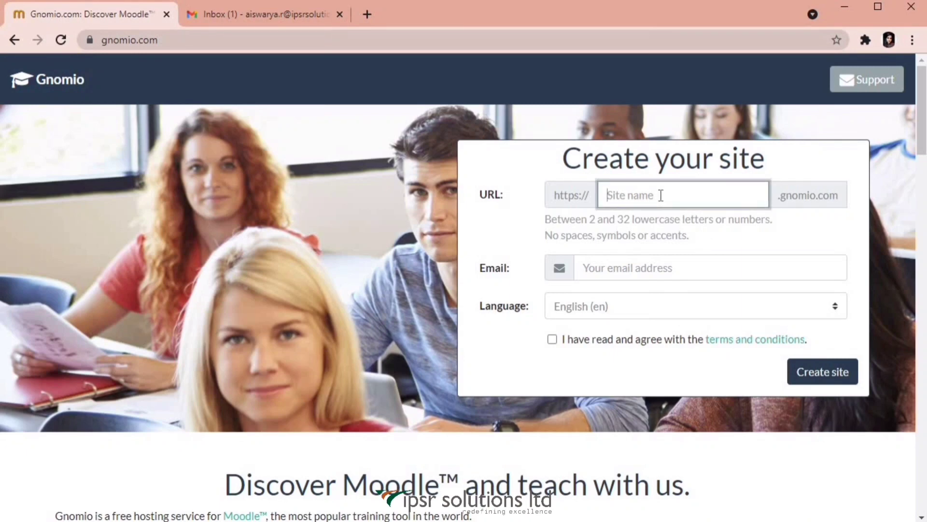
pyautogui.write('ipsr')
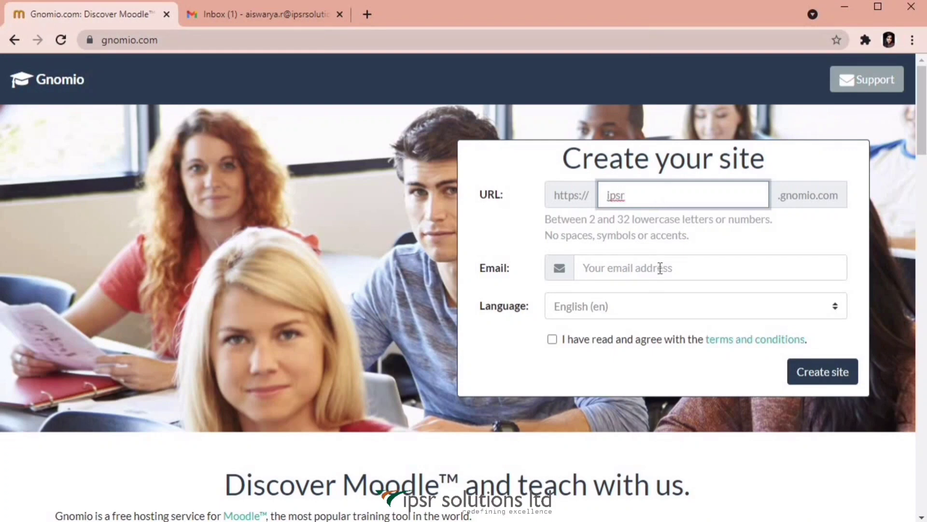
pyautogui.click(710, 267)
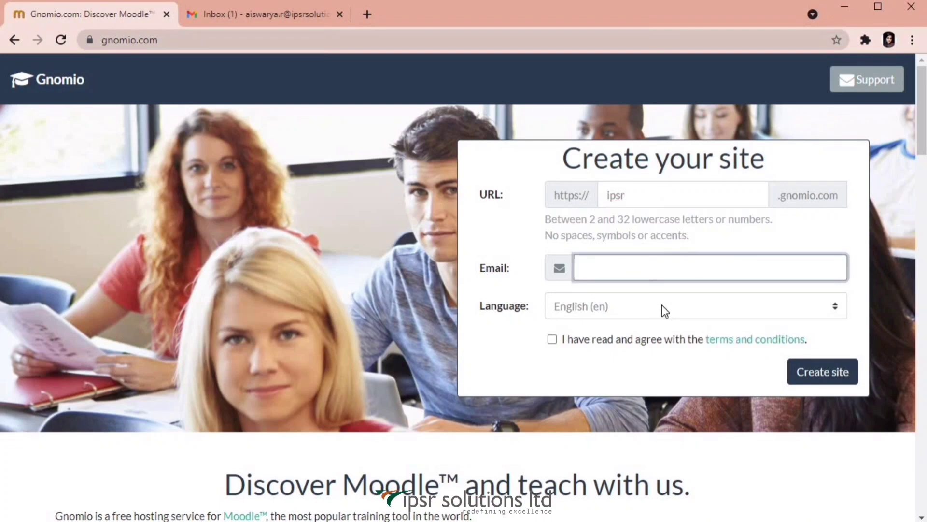
pyautogui.click(695, 306)
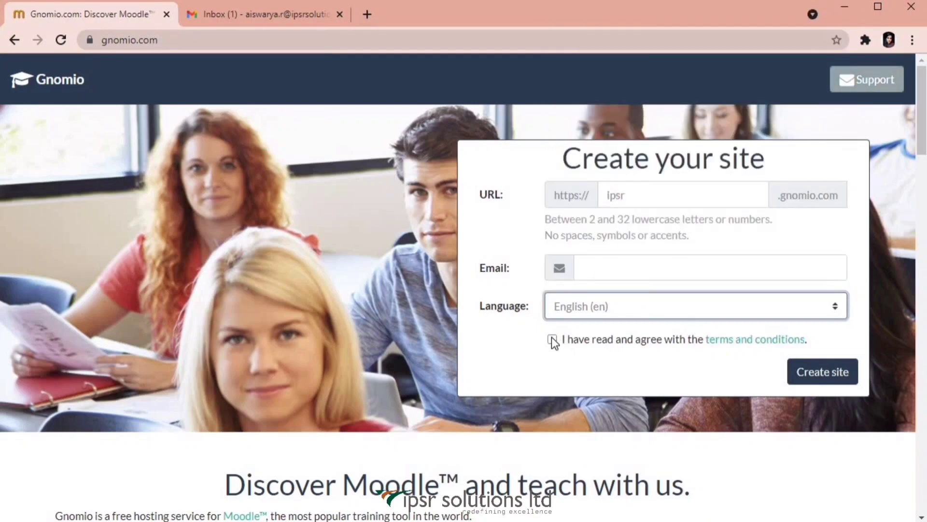
pyautogui.click(552, 339)
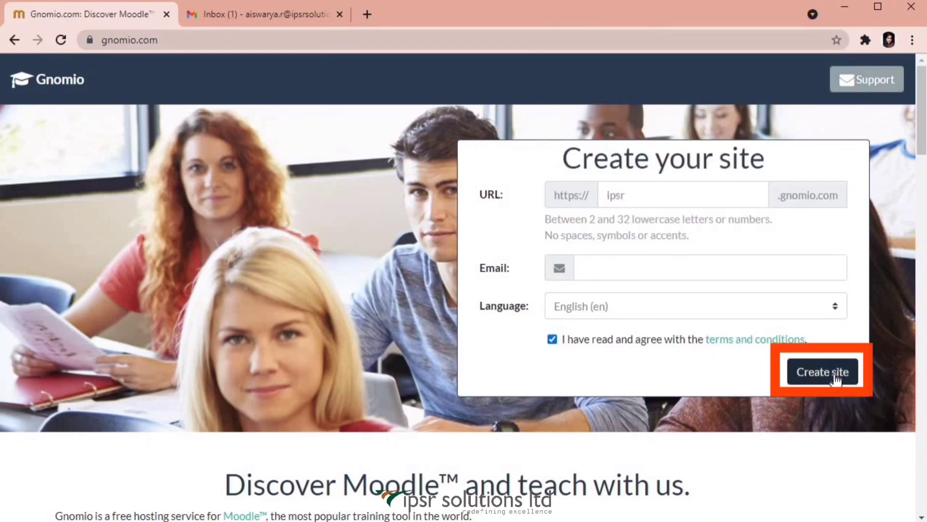
pyautogui.click(822, 371)
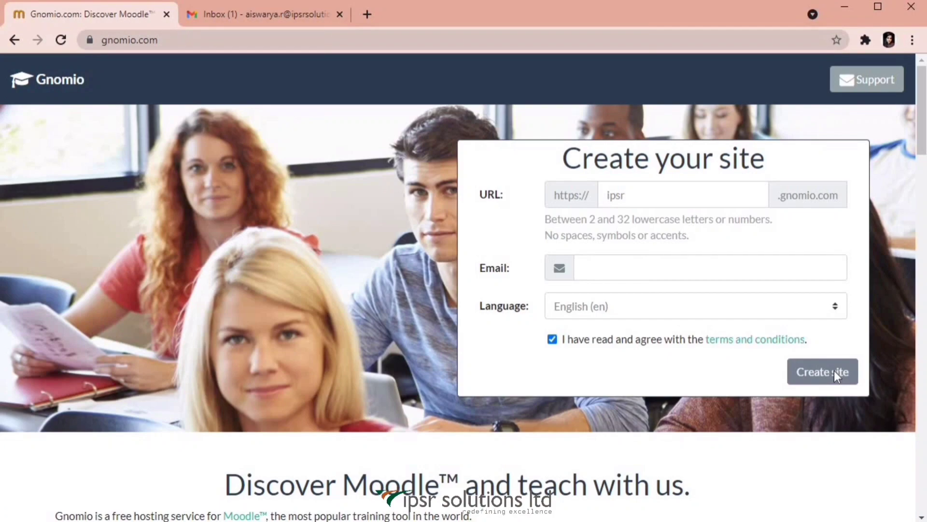
pyautogui.moveTo(836, 393)
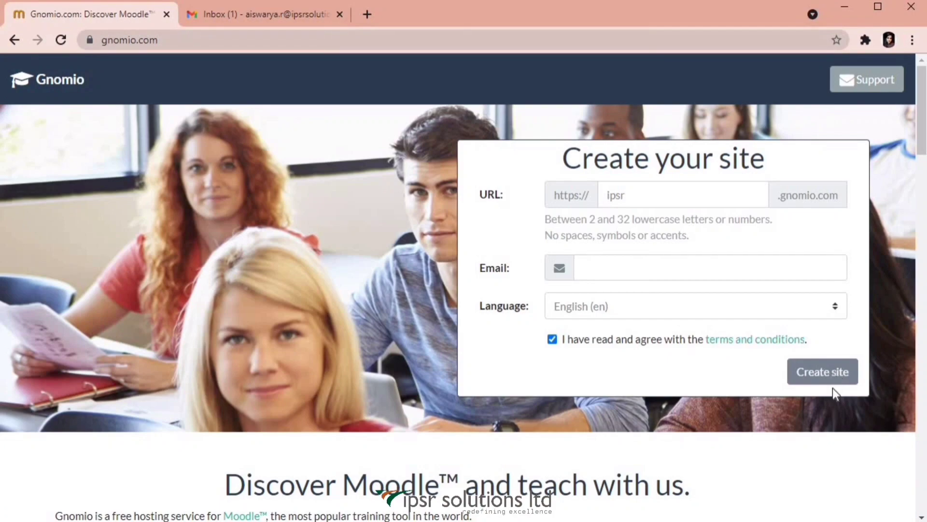
pyautogui.click(822, 372)
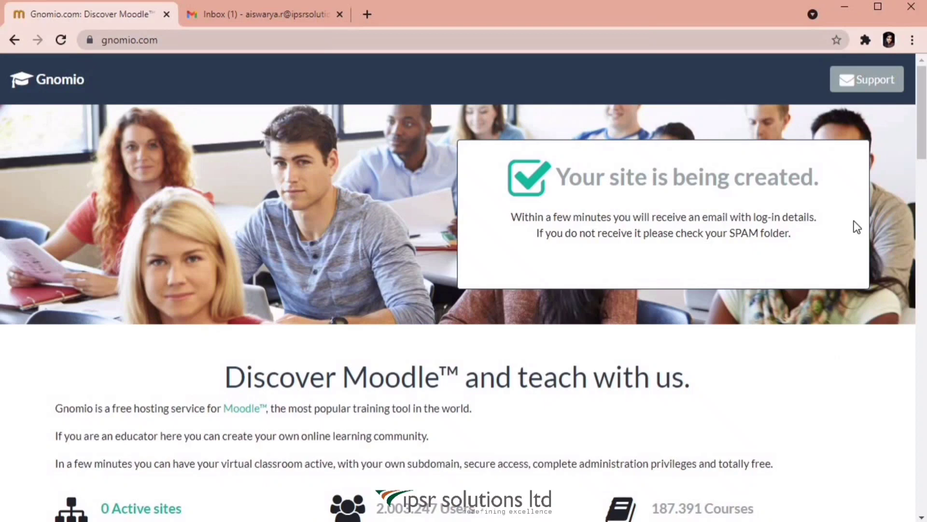
pyautogui.moveTo(773, 215)
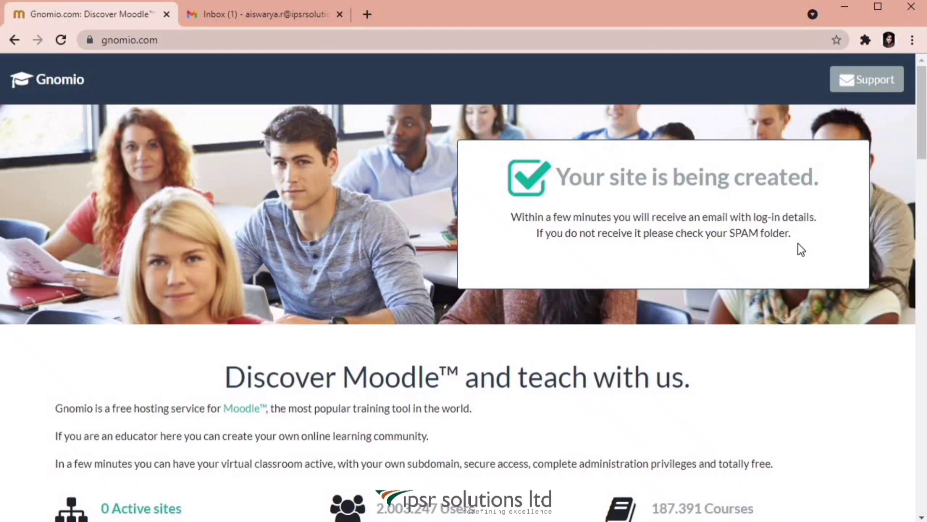
pyautogui.click(263, 14)
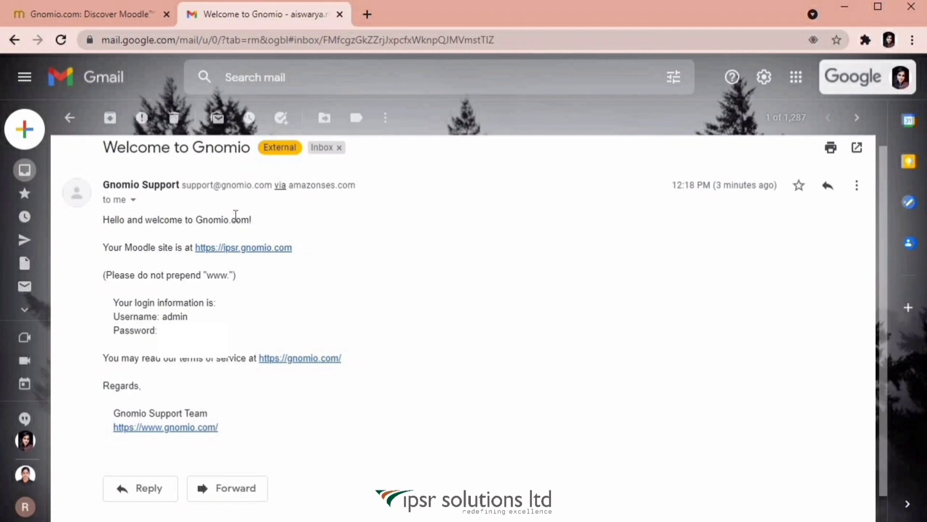
pyautogui.moveTo(200, 259)
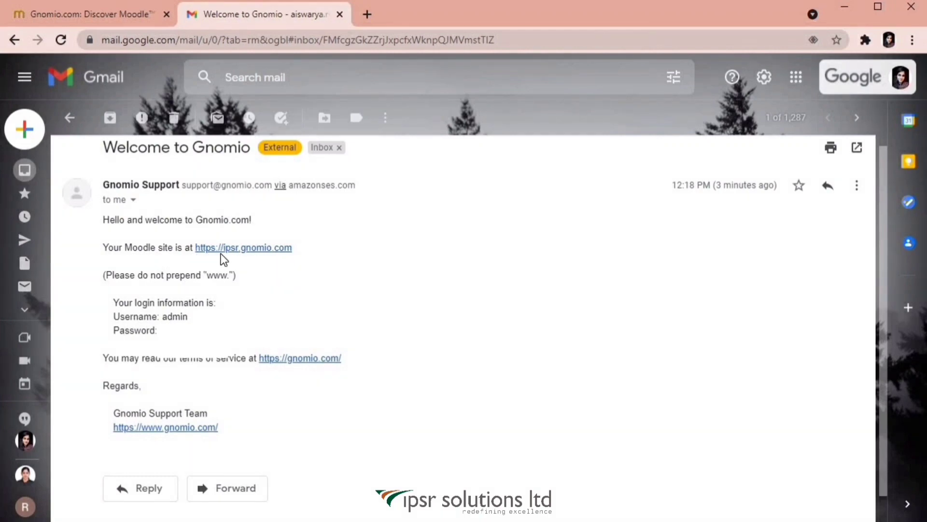
pyautogui.moveTo(294, 263)
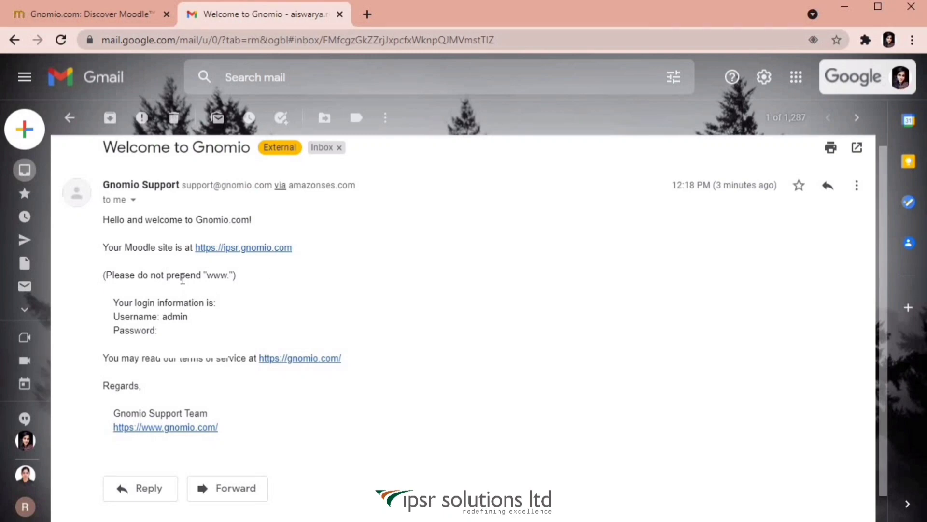
pyautogui.moveTo(240, 291)
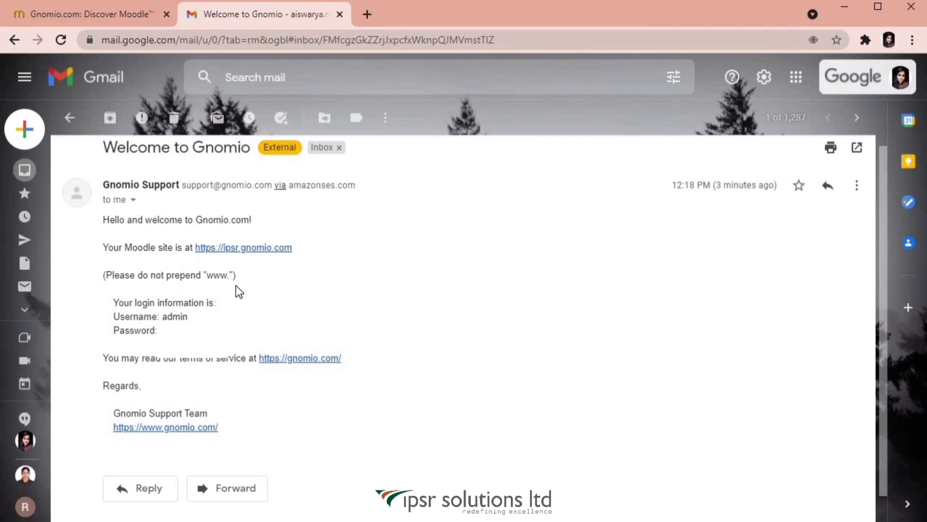
pyautogui.moveTo(231, 293)
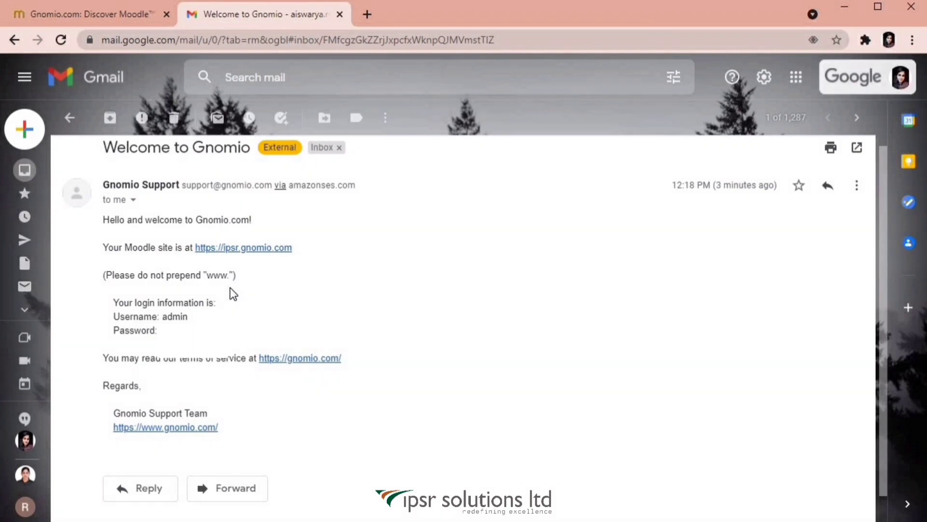
pyautogui.moveTo(126, 288)
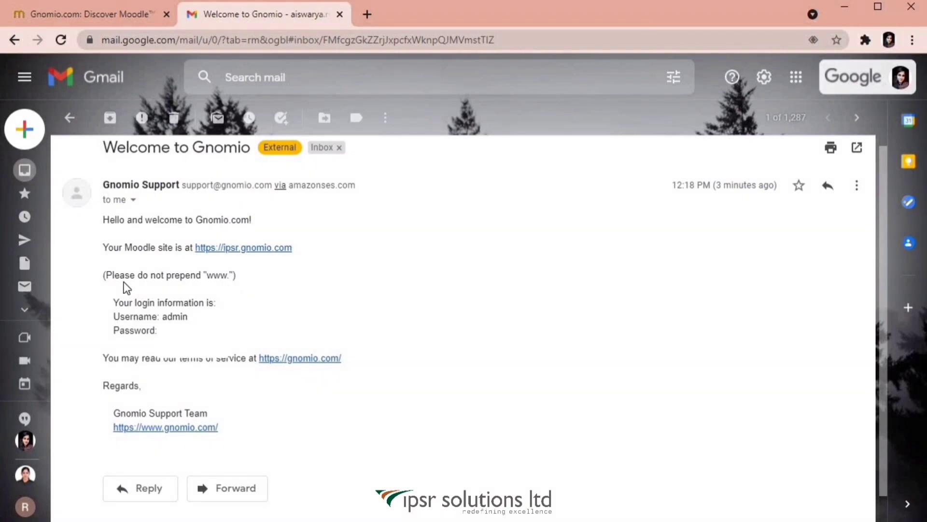
pyautogui.moveTo(243, 247)
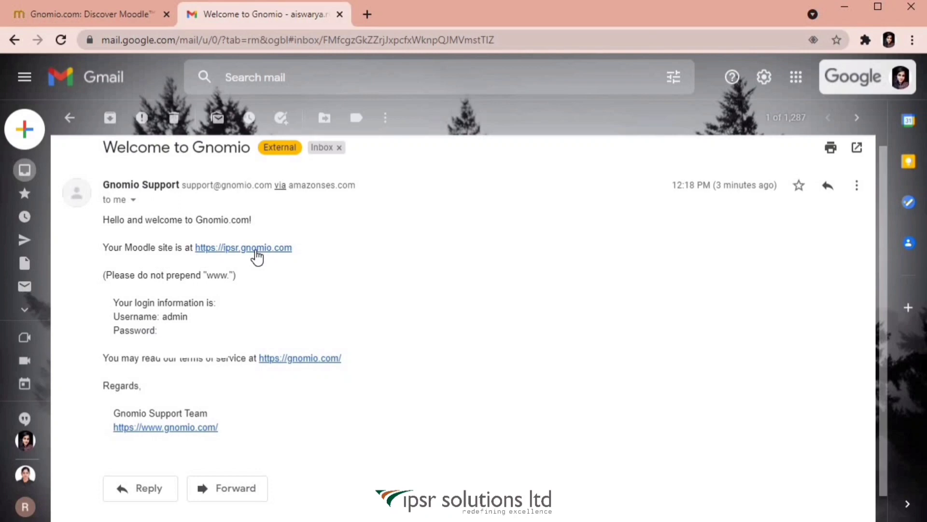
# Follow the ipsr.gnomio.com link in the Welcome to Gnomio email.
pyautogui.click(243, 247)
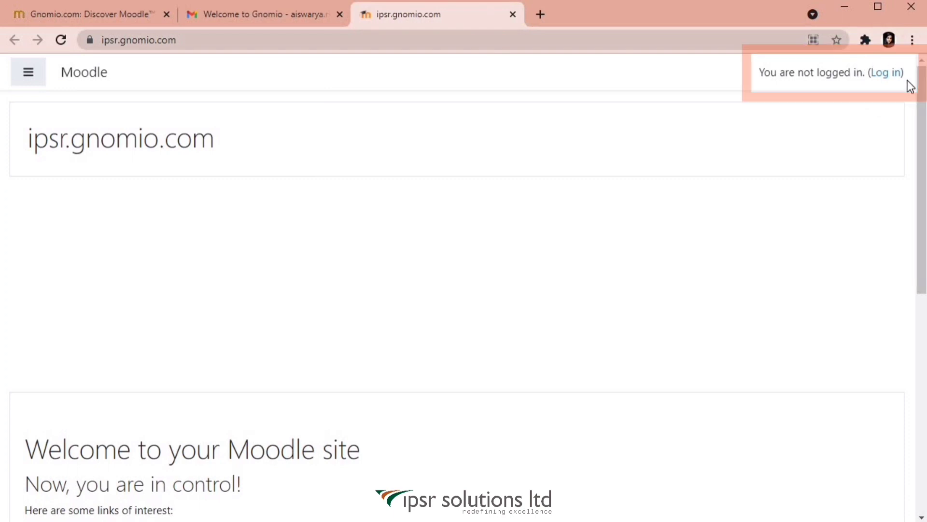
# Go to the ipsr.gnomio.com log-in page from the header link.
pyautogui.click(885, 72)
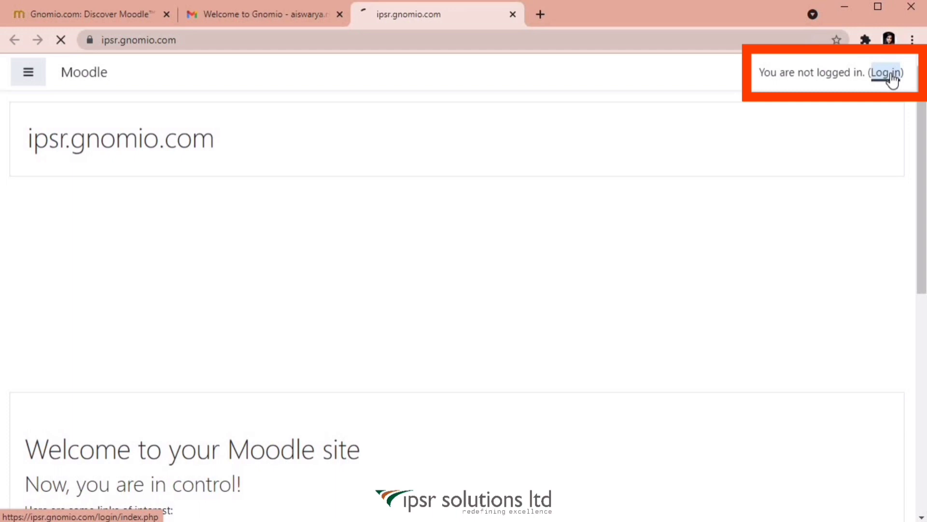
pyautogui.click(886, 72)
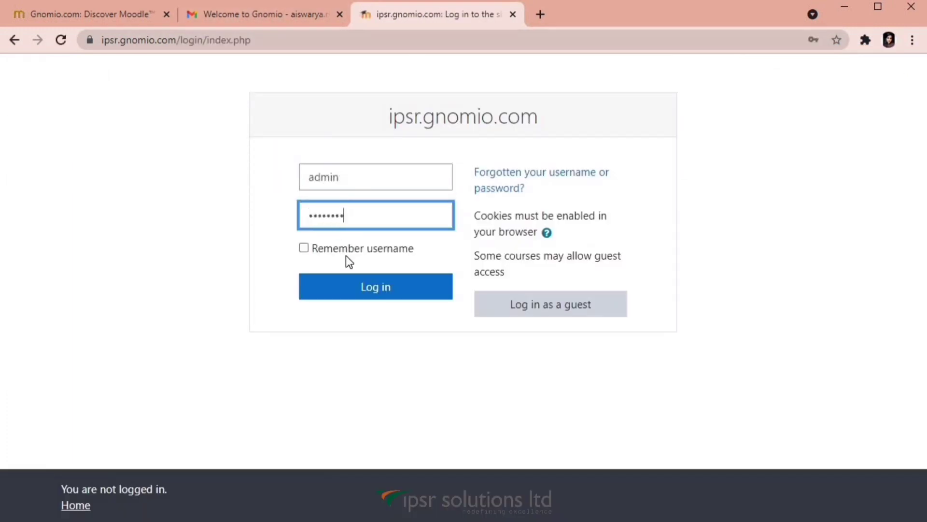
# Log in as admin with 'Remember username' ticked.
pyautogui.click(303, 247)
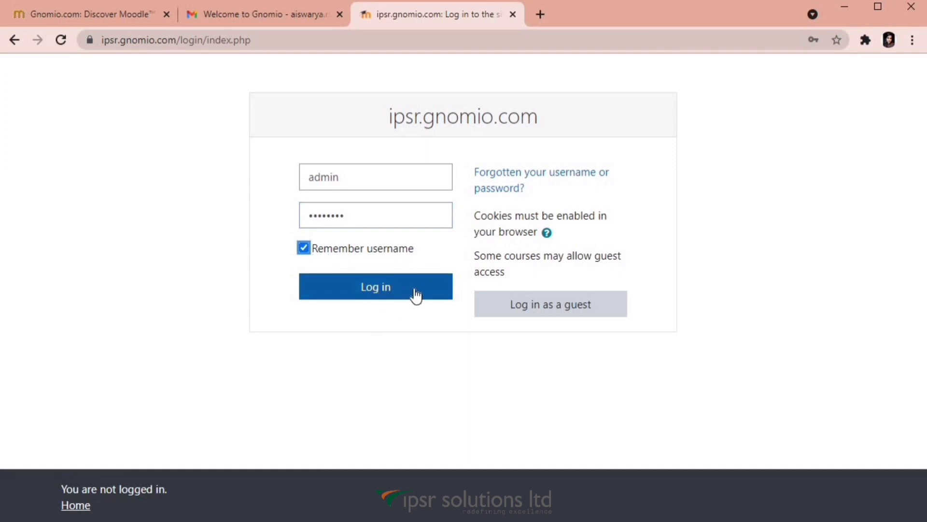
pyautogui.click(376, 286)
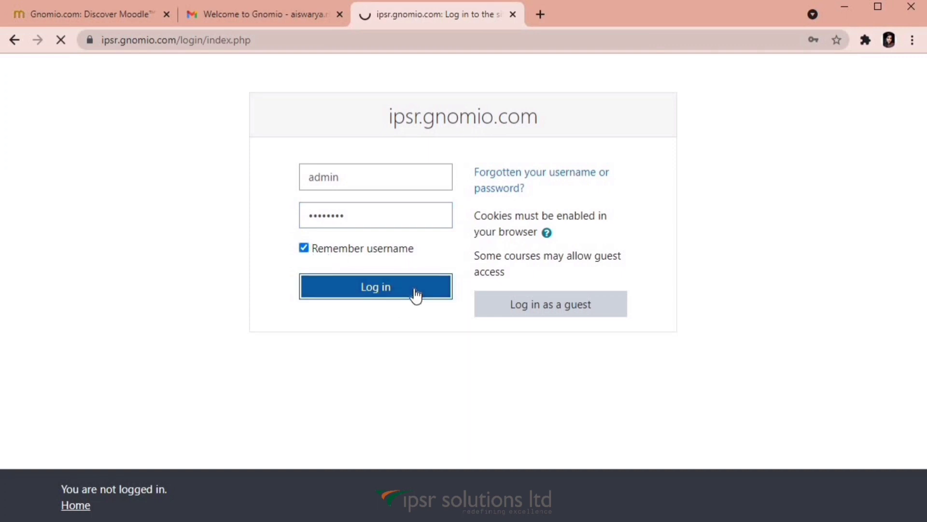
pyautogui.click(375, 286)
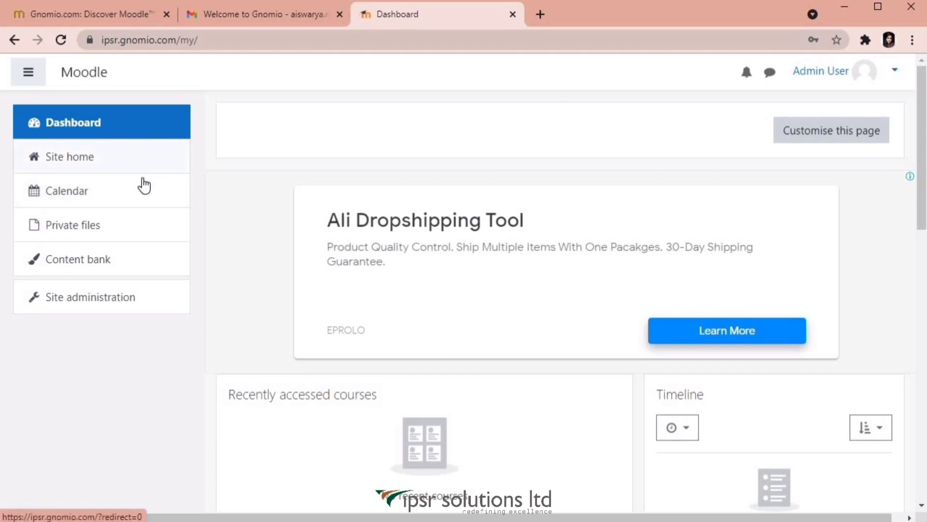
pyautogui.moveTo(146, 263)
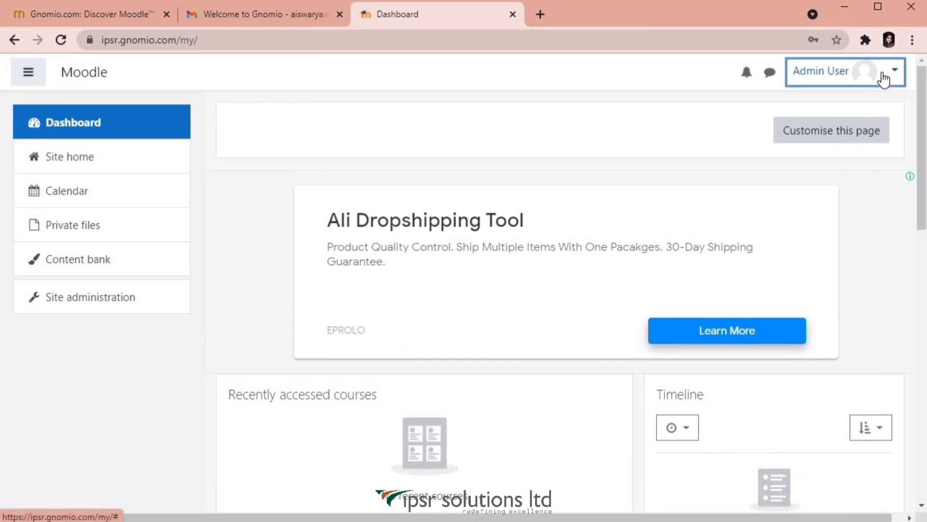
# Show the Admin User menu listing Dashboard, Profile, Grades and Log out.
pyautogui.click(842, 71)
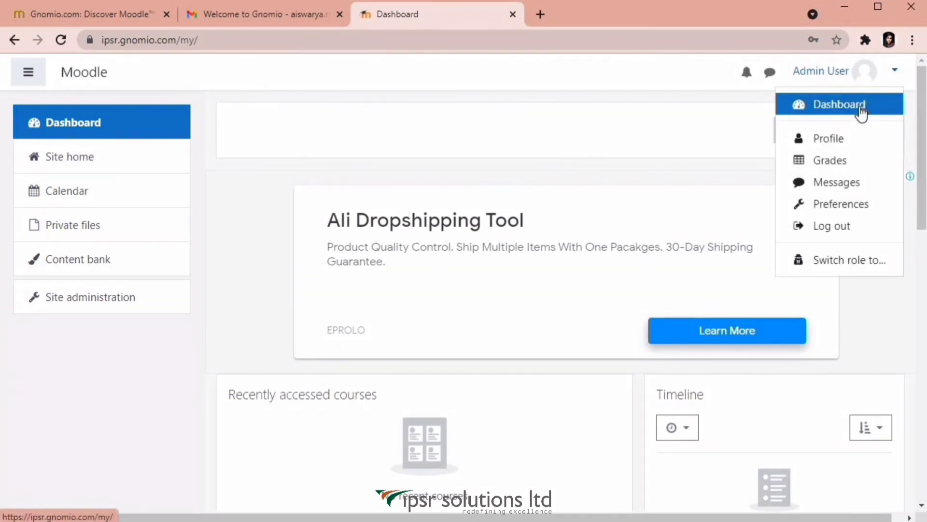